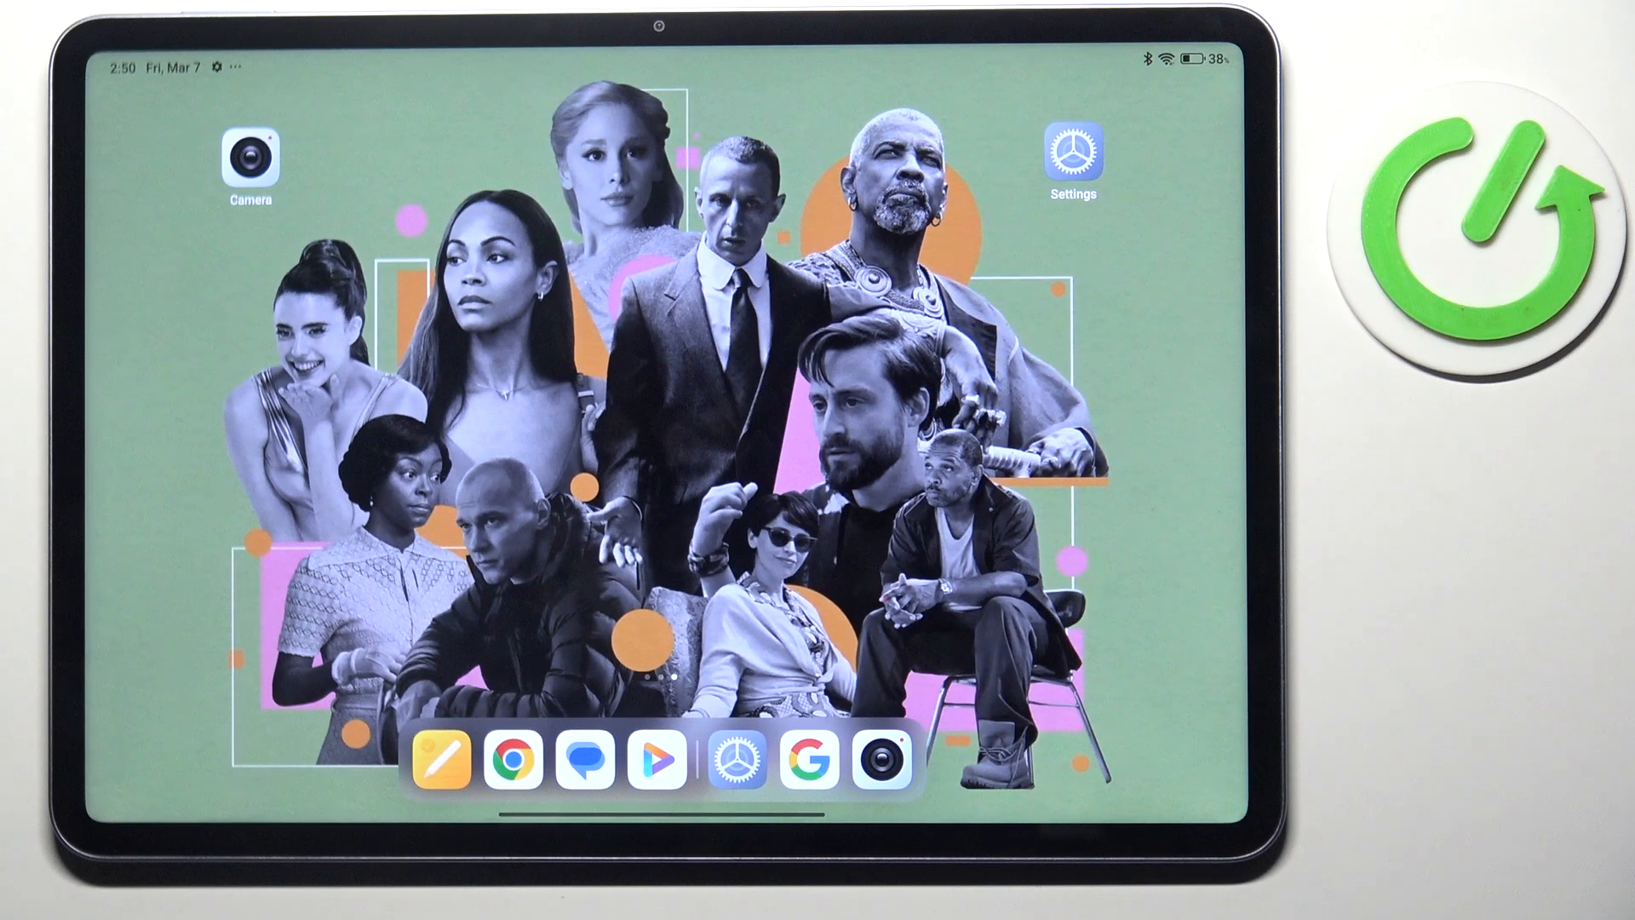
Step: Launch Chrome, decline ad topics with 'No, thanks', and dismiss the ad notice with 'Got it'
left_click(587, 764)
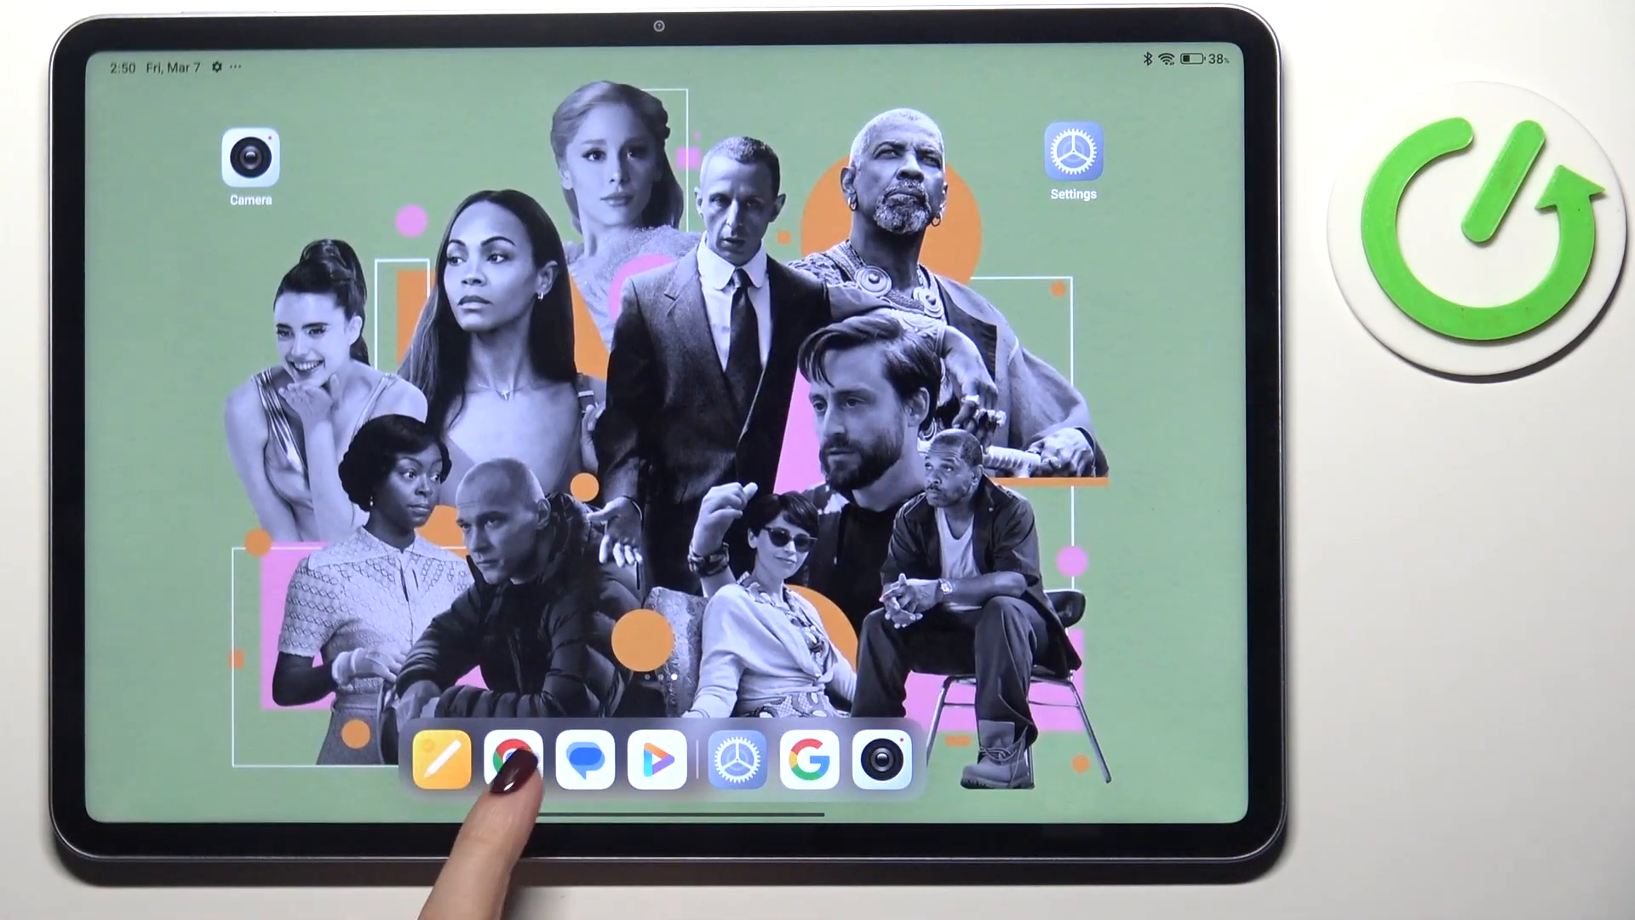
left_click(511, 760)
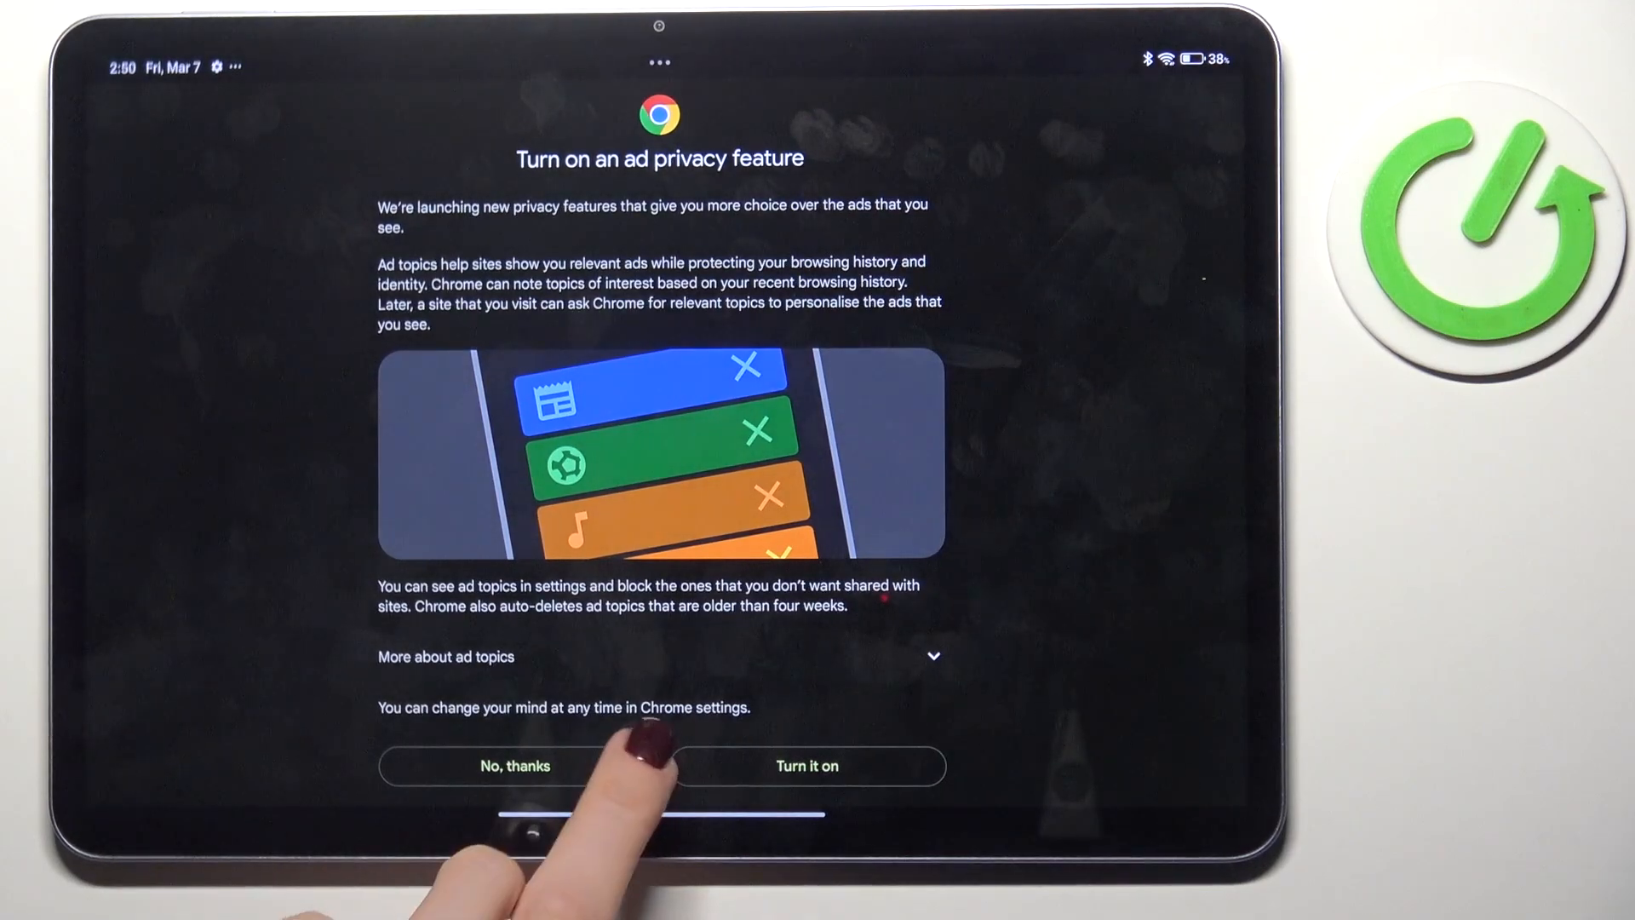
left_click(514, 765)
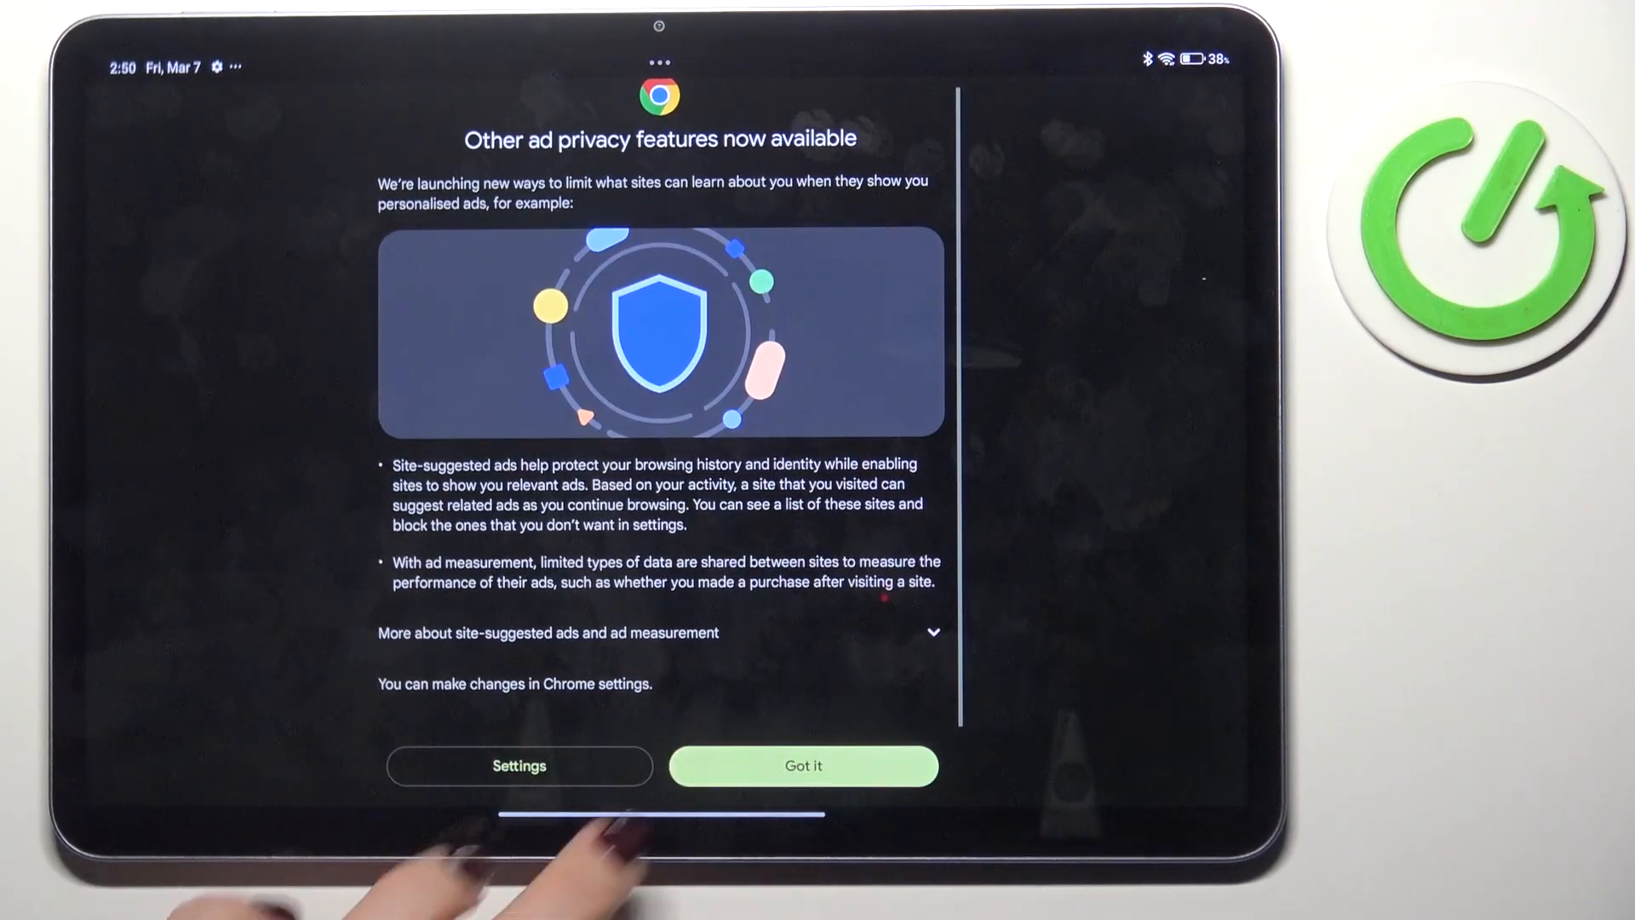
left_click(803, 766)
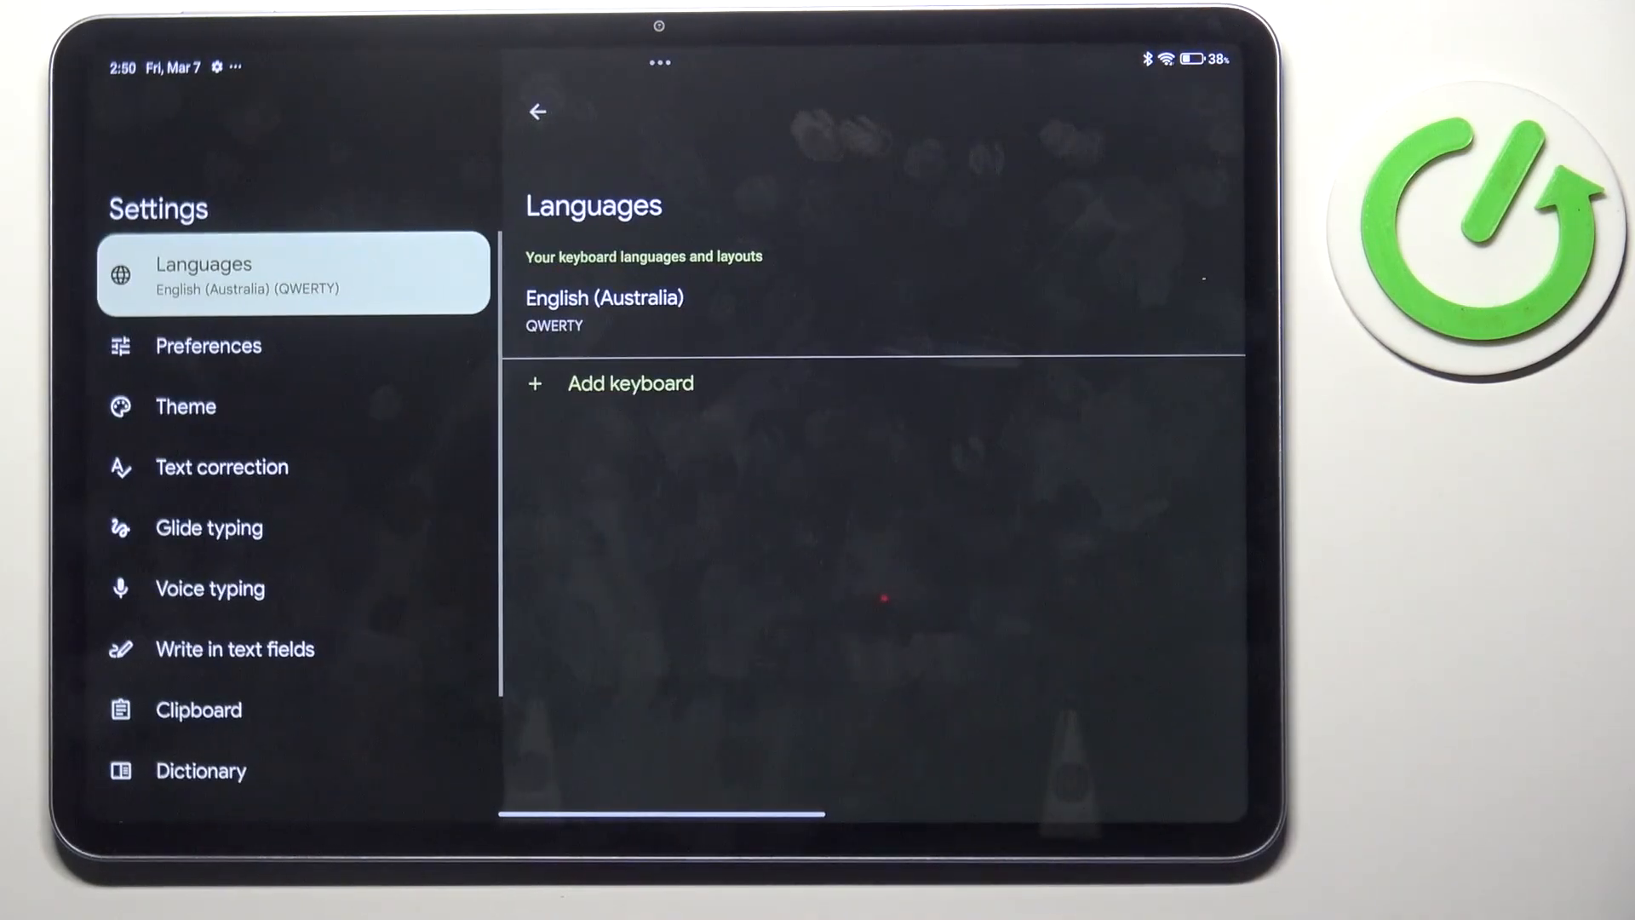
Step: Add a keyboard by searching 'chin' and selecting 中文 (繁體), showing its Zhuyin layout
left_click(628, 383)
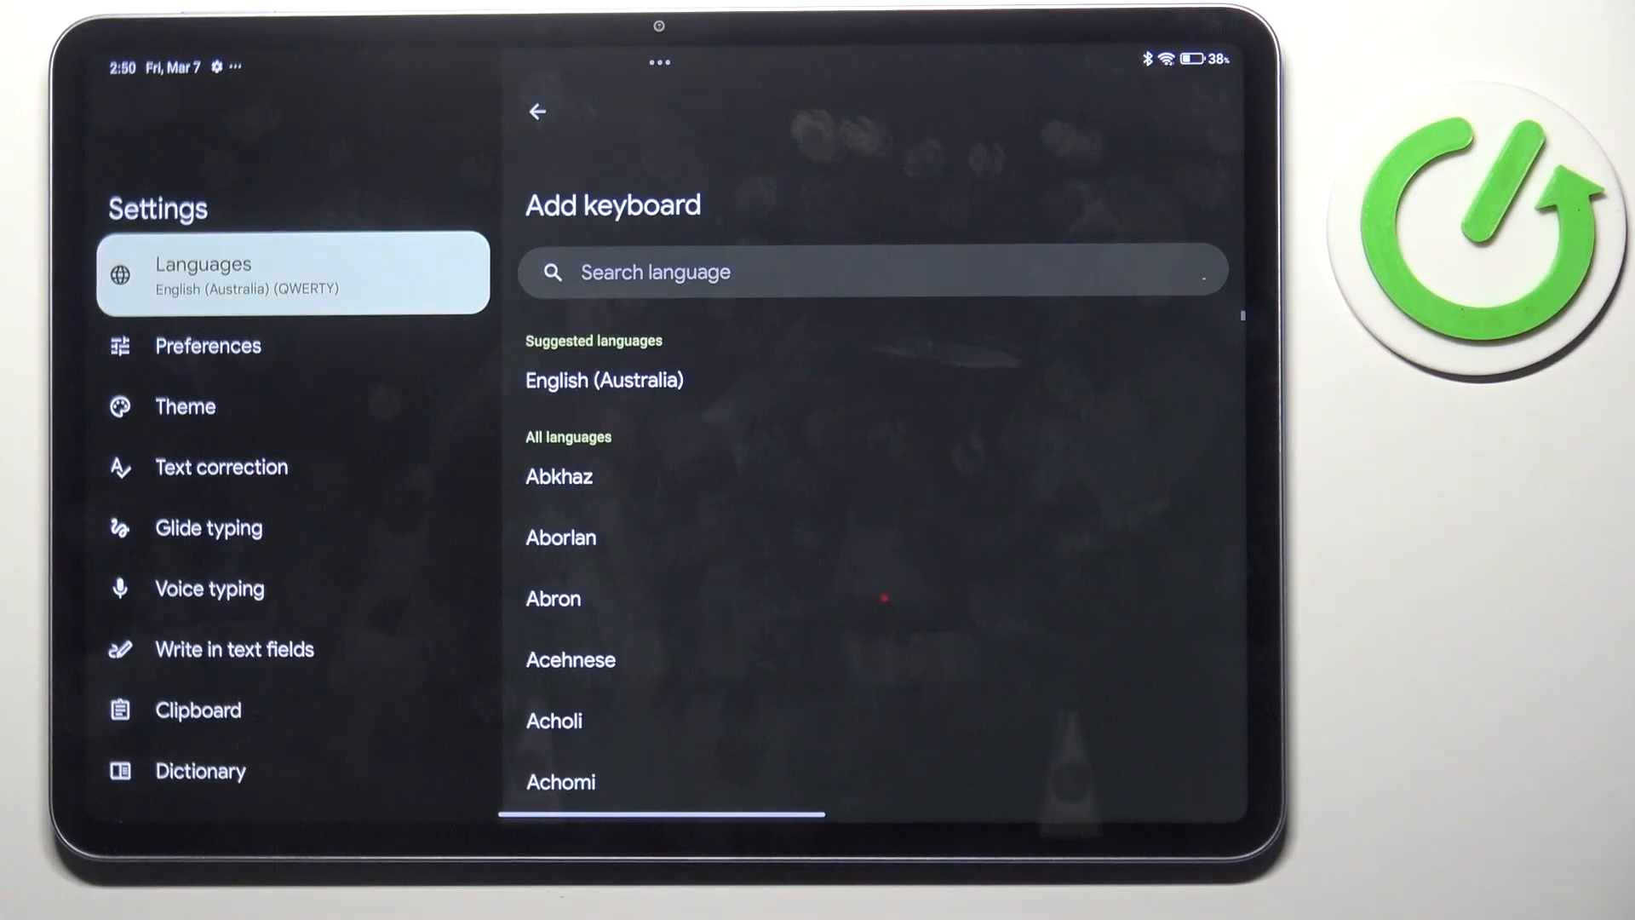
scroll("down", 3)
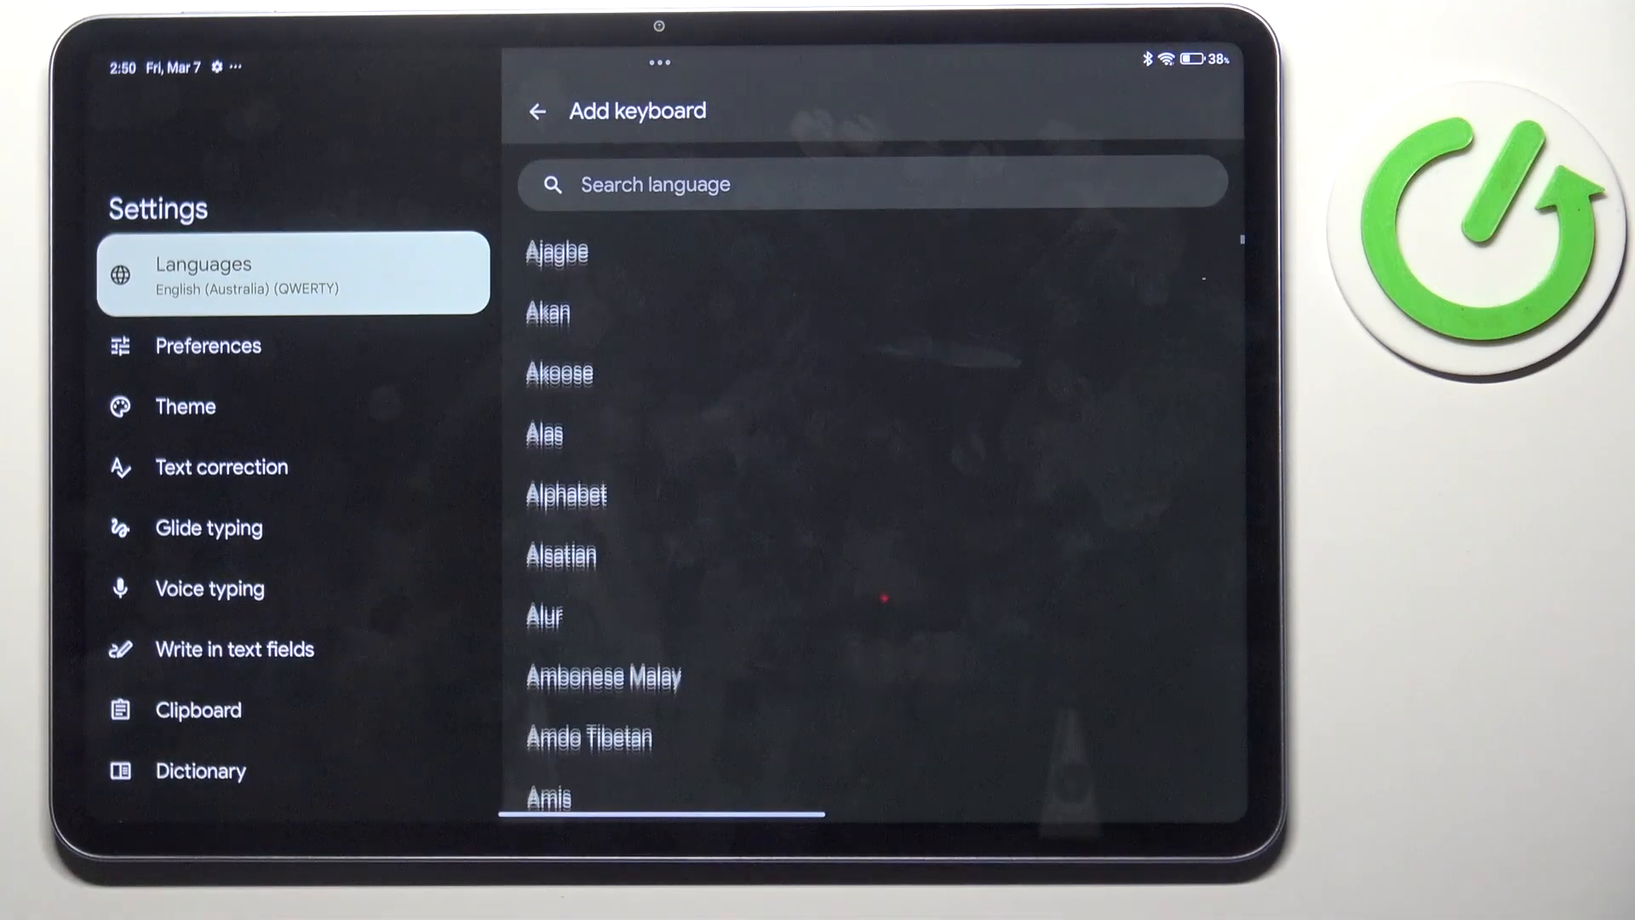
scroll("down", 3)
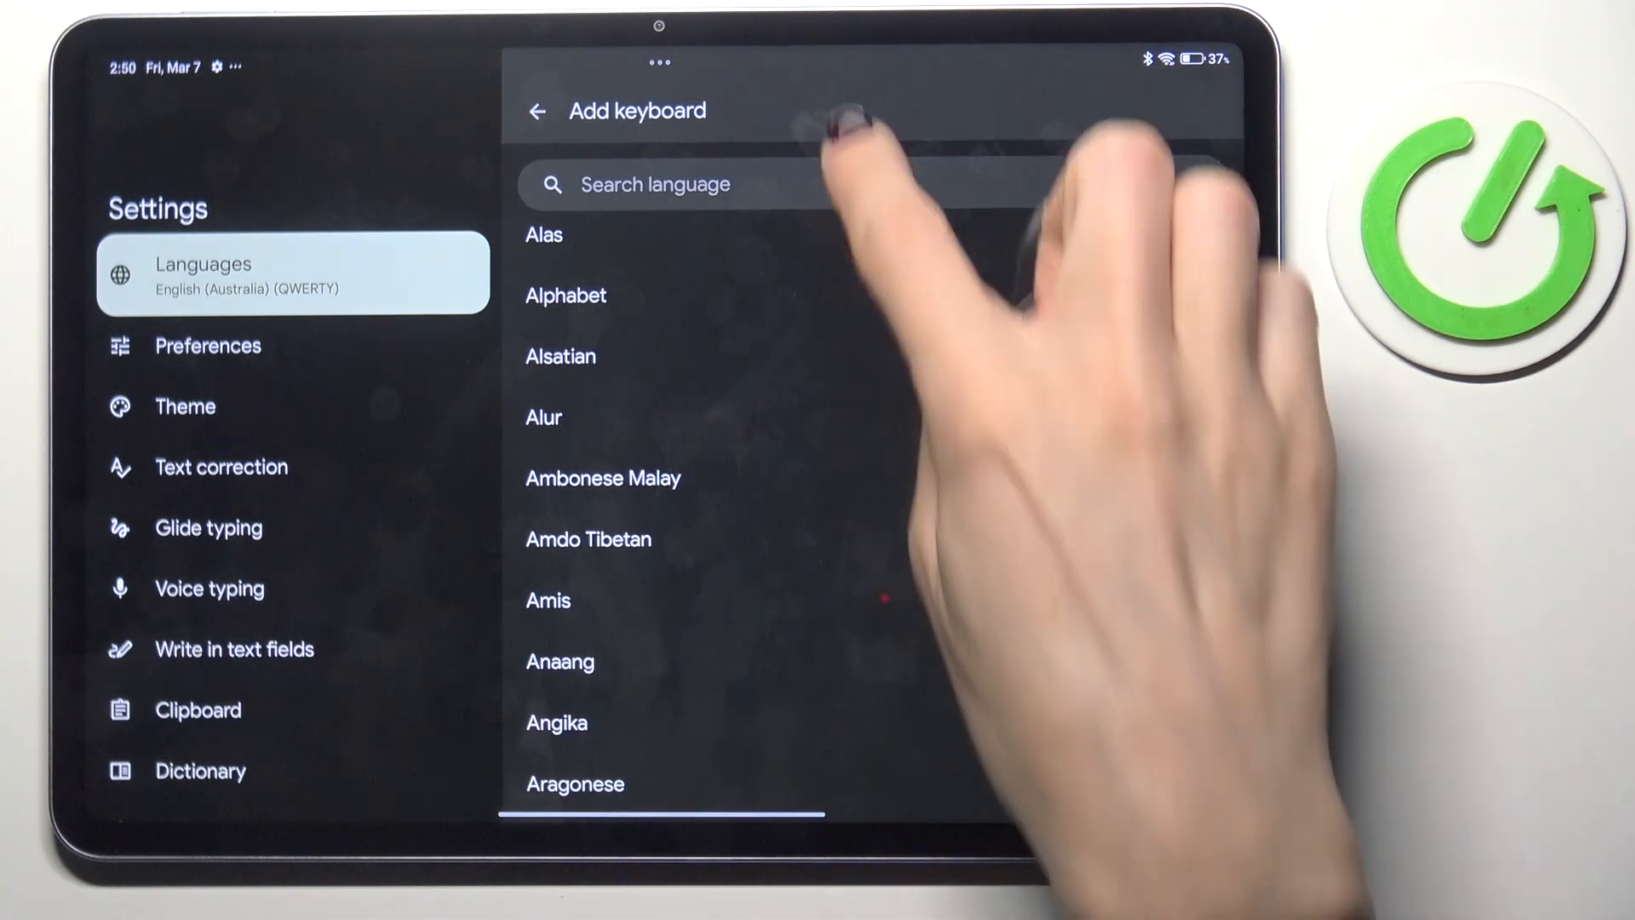
left_click(654, 184)
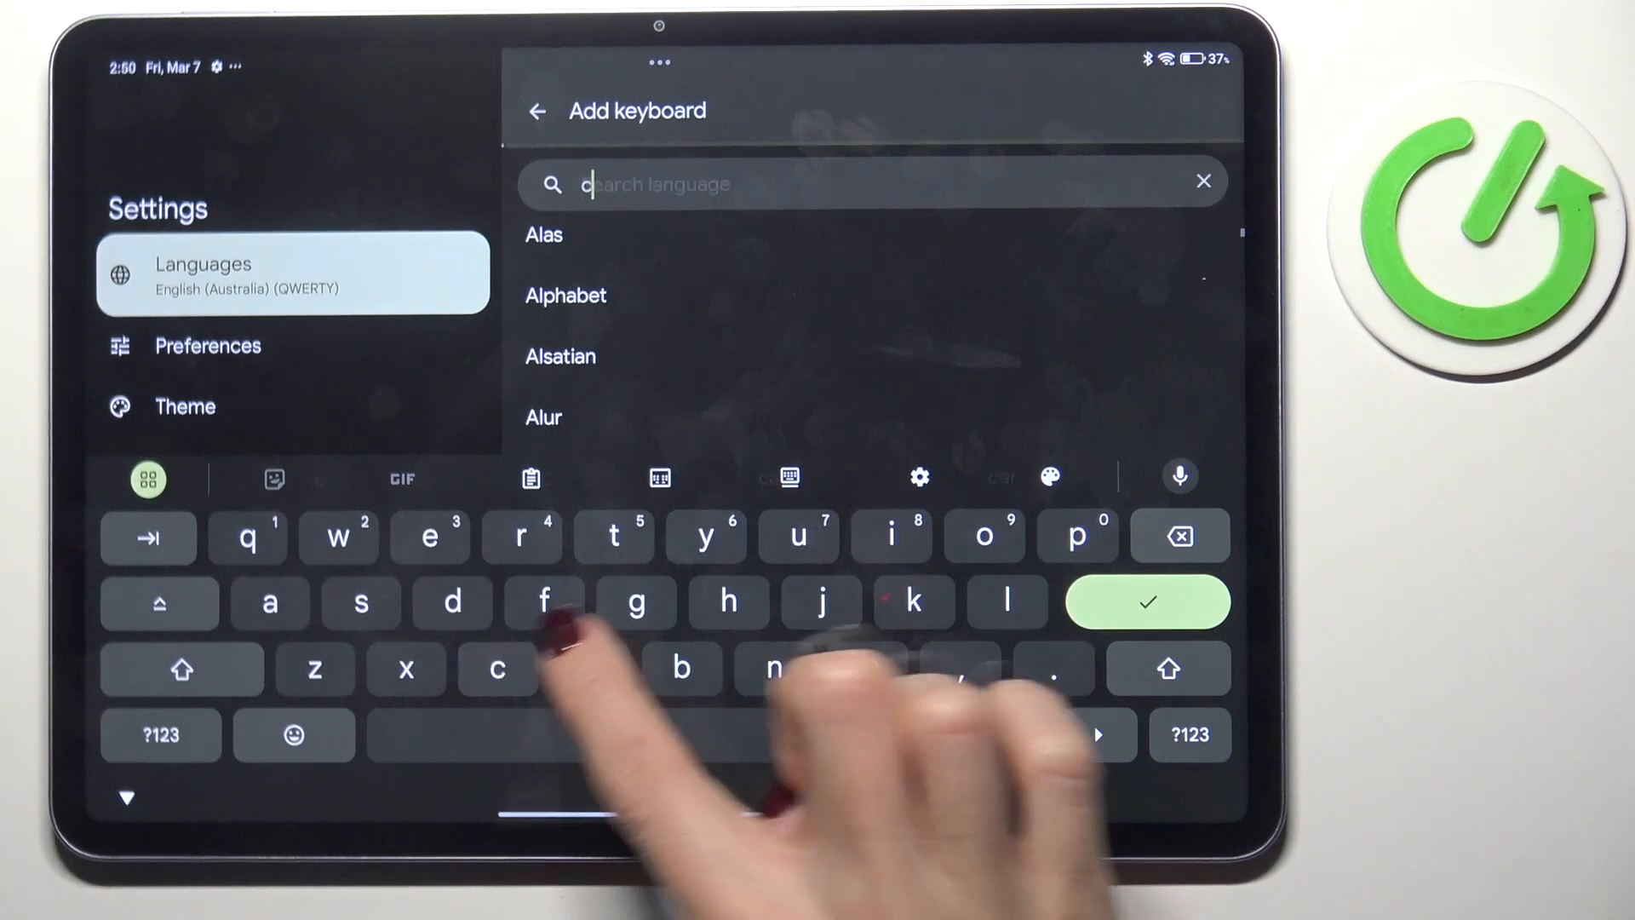
type("hin")
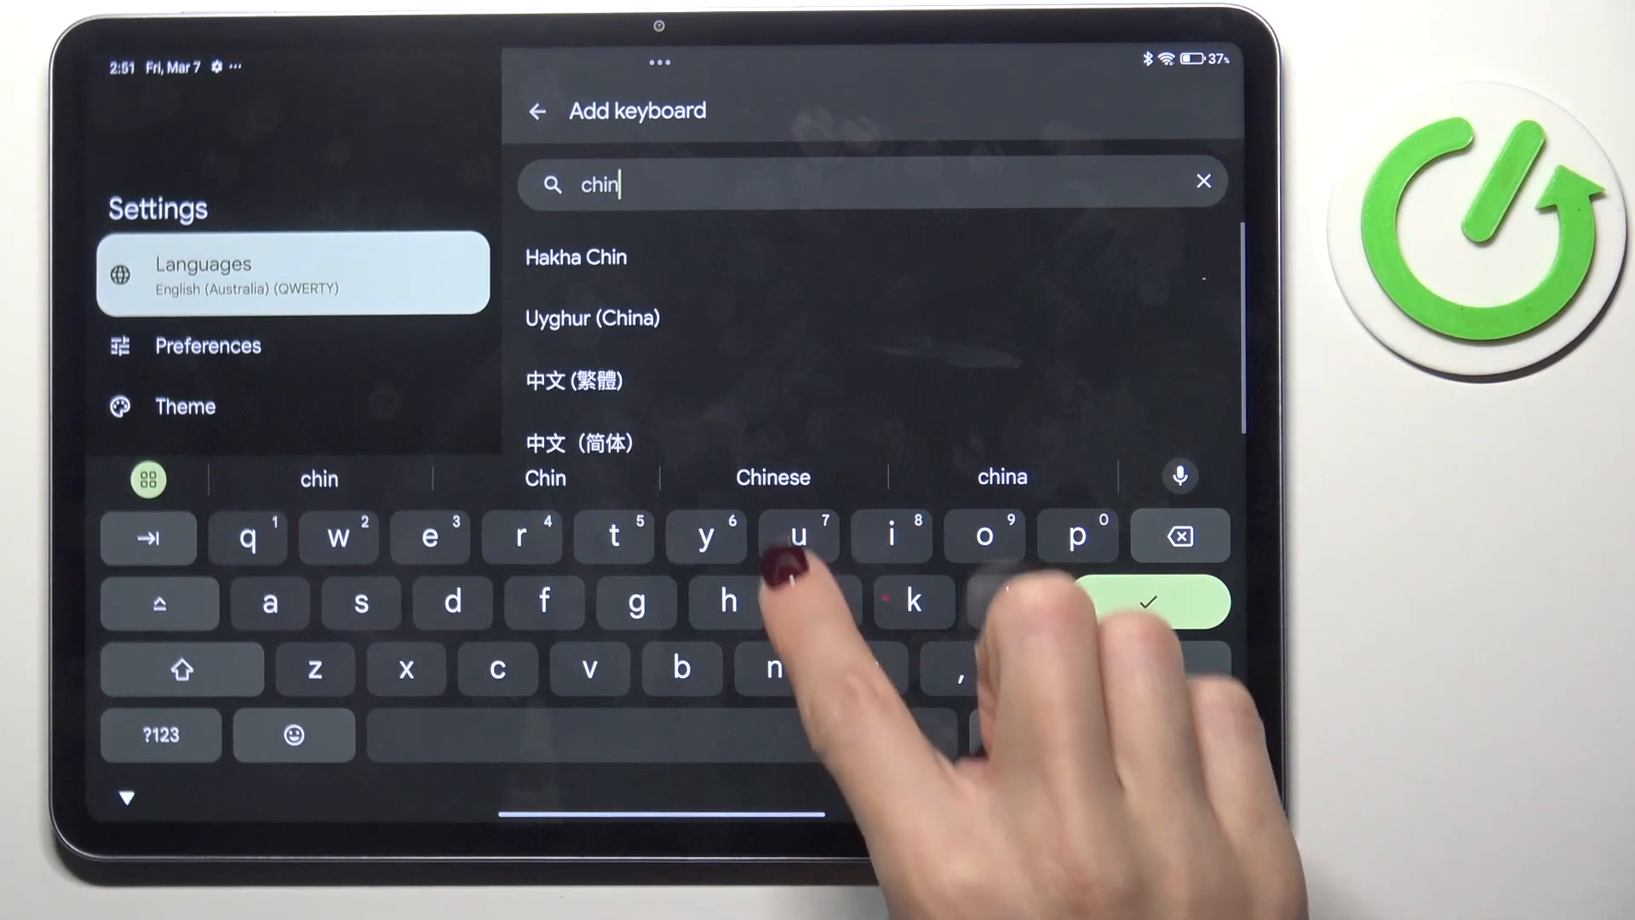
left_click(569, 380)
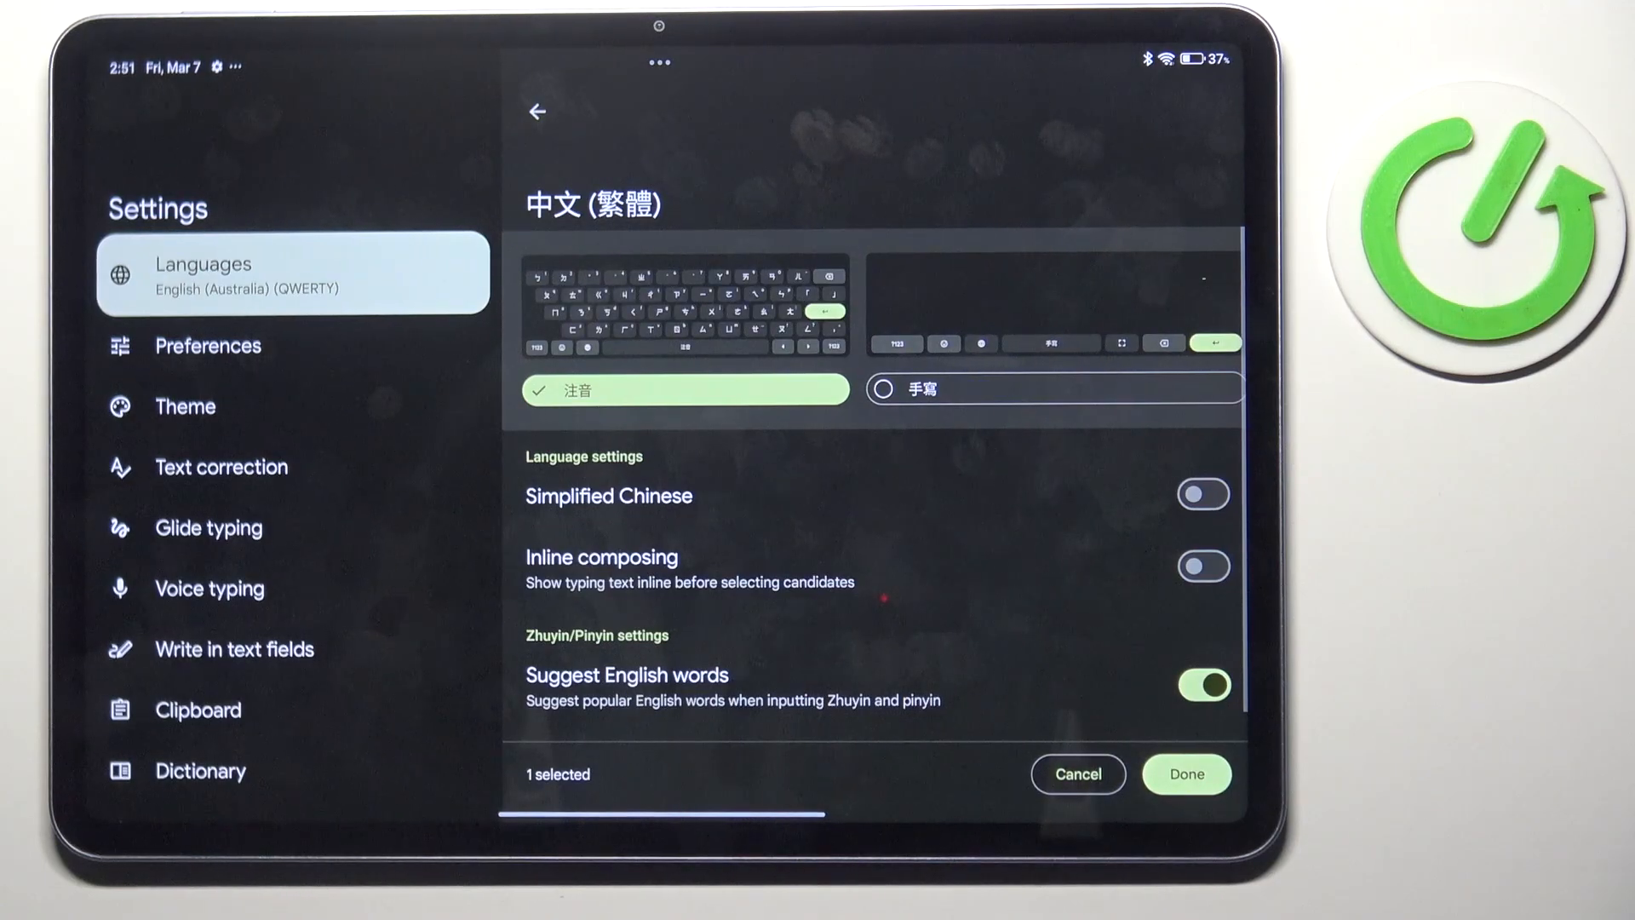
Step: Keep the Zhuyin layout and confirm with Done to install the 中文 (繁體) keyboard
left_click(1186, 774)
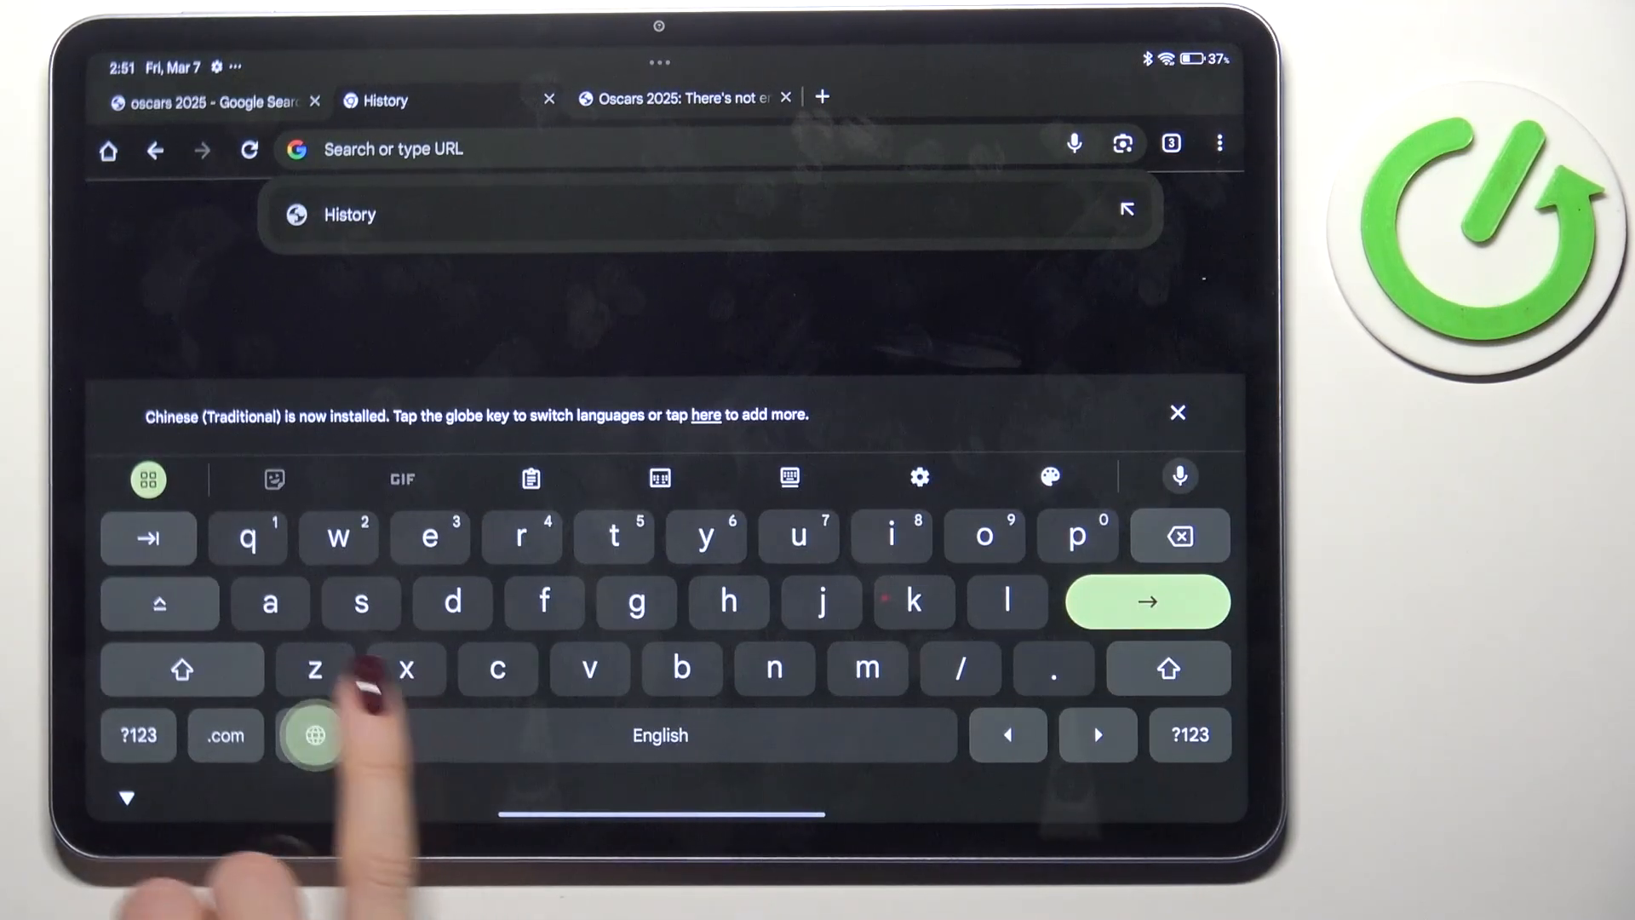
Step: Switch the input language with the globe key, then reactivate Chrome's address bar for typing
left_click(315, 735)
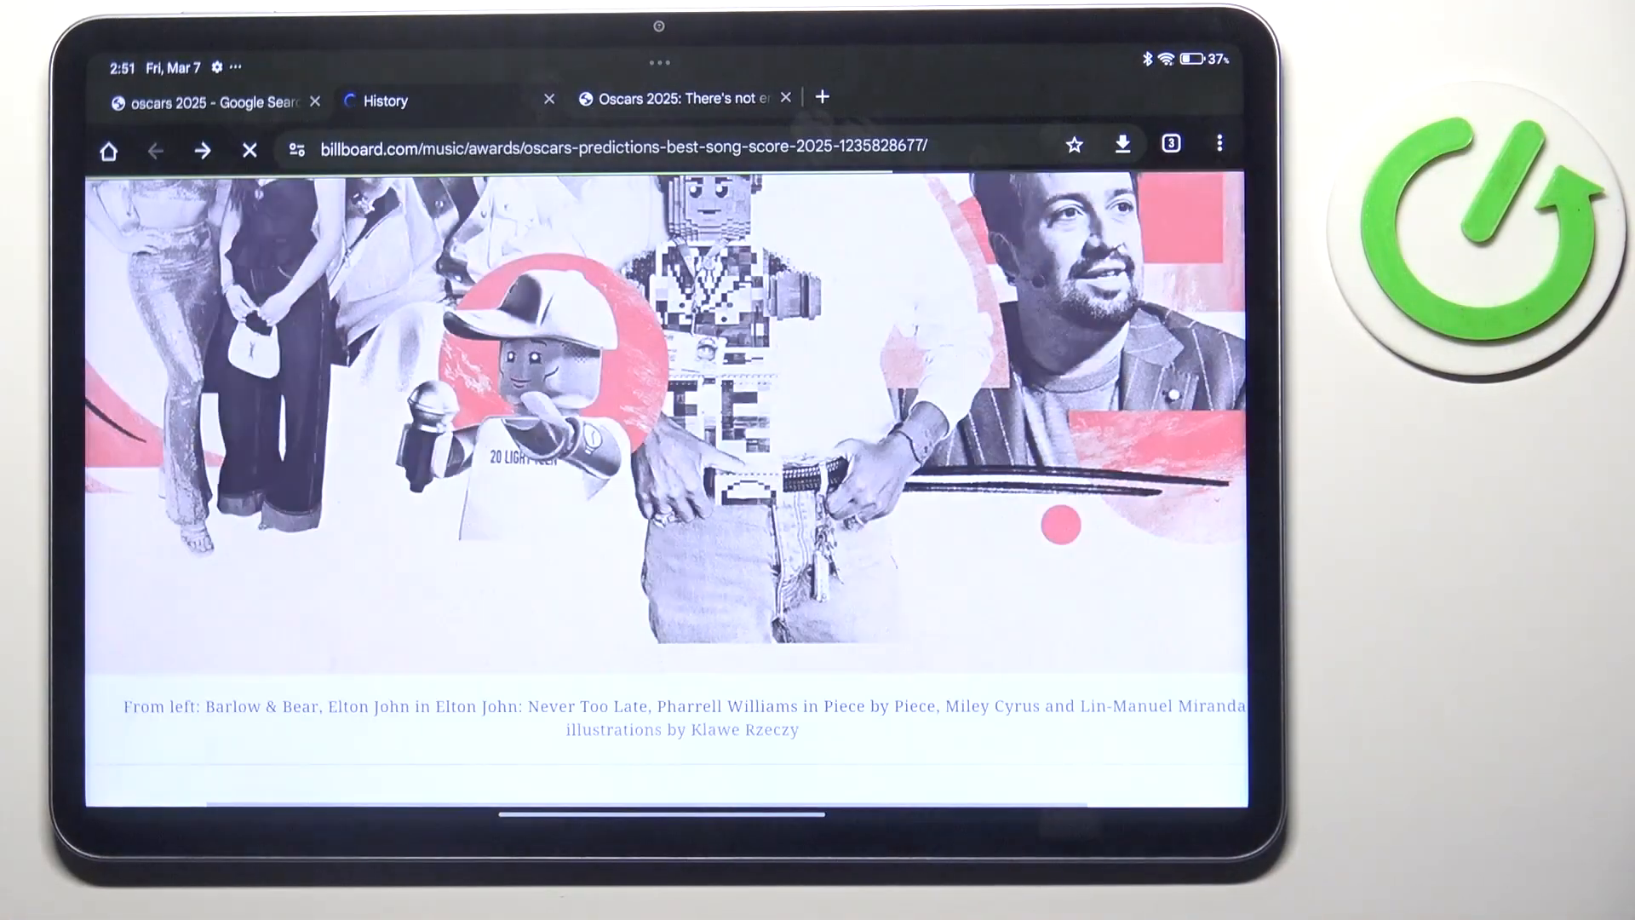
left_click(625, 149)
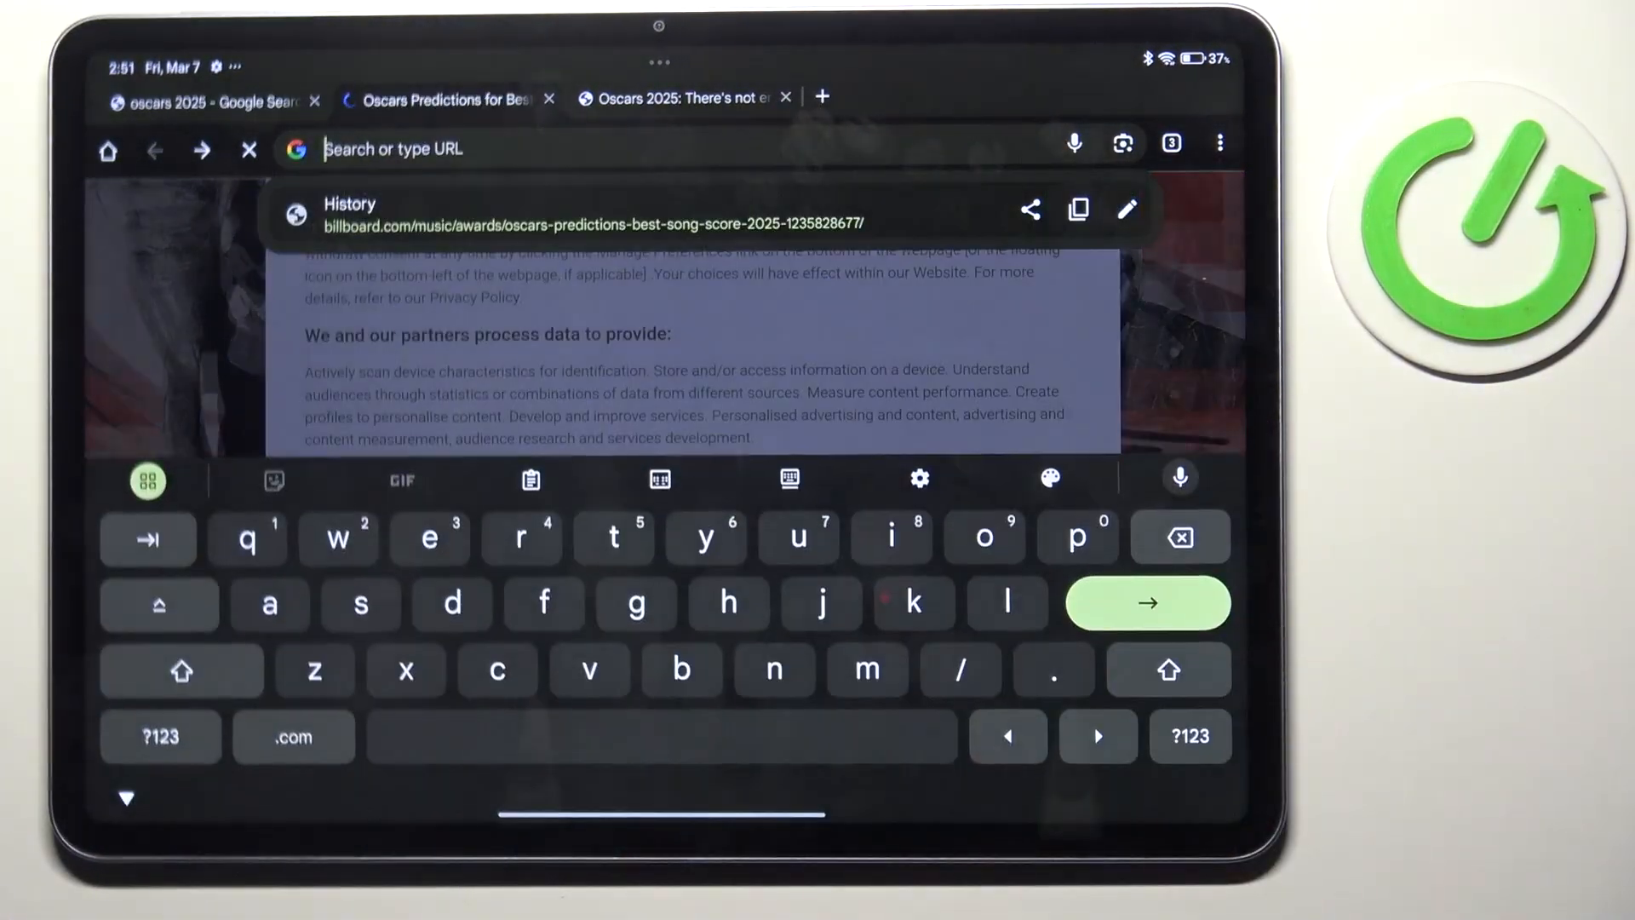